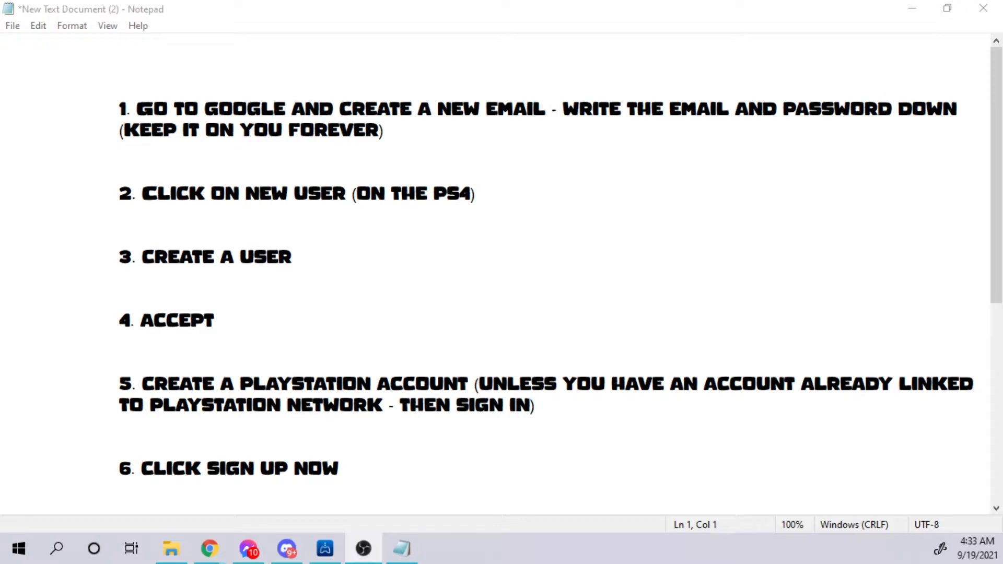
mouse_move(482, 270)
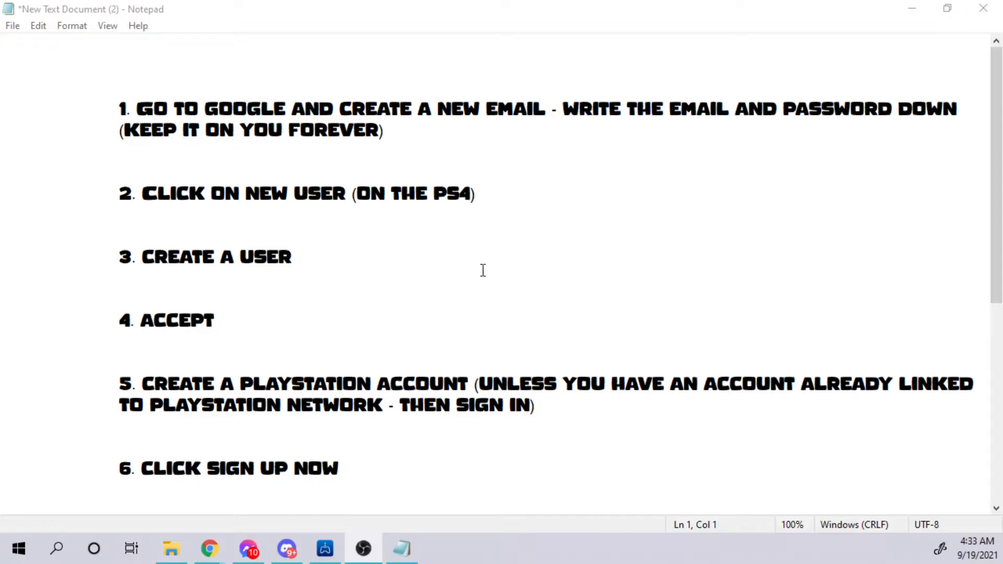
mouse_move(598, 283)
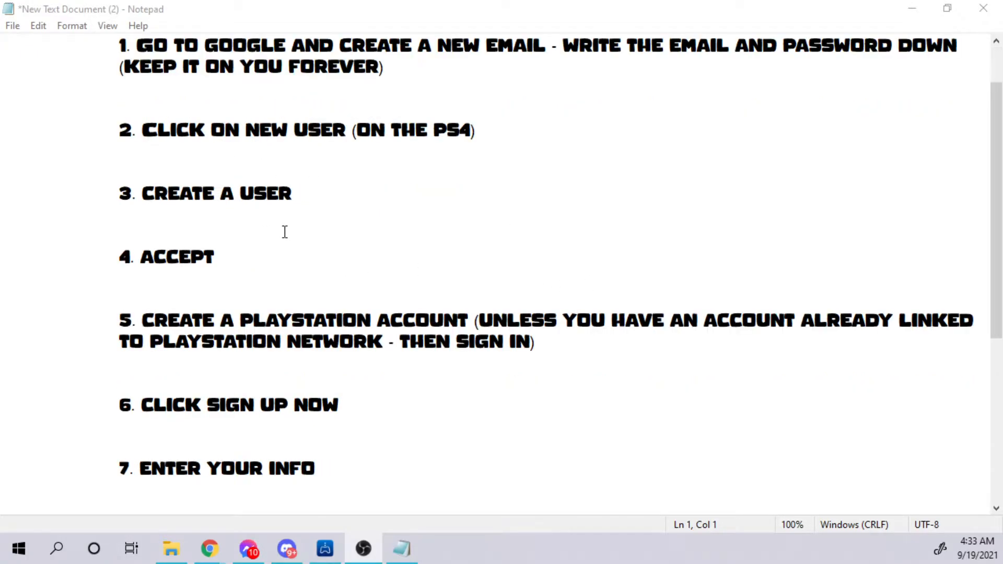
Step: Read through the ten account setup notes, then close Notepad and dismiss the save prompt
scroll(down, 3)
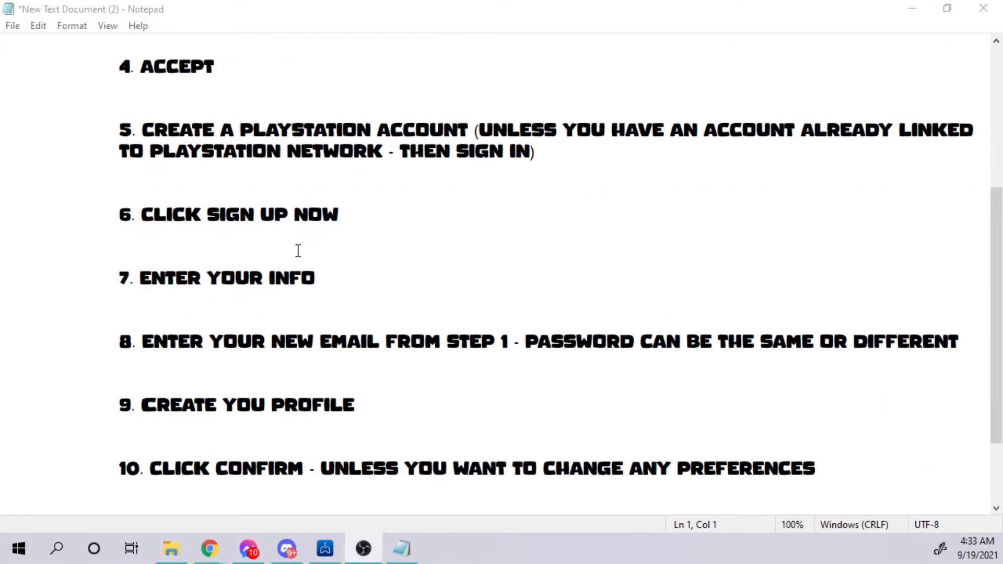
scroll(down, 3)
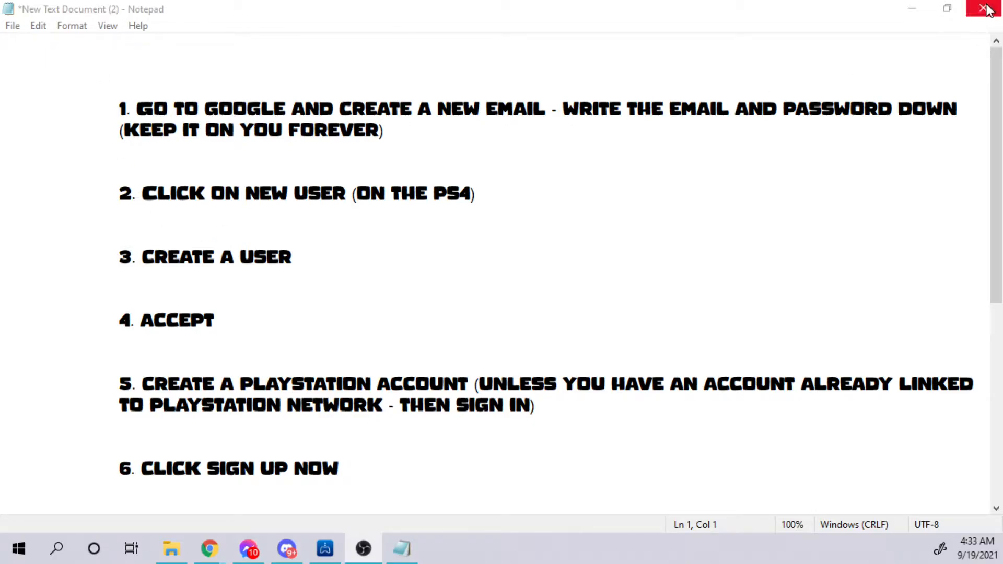
click(983, 8)
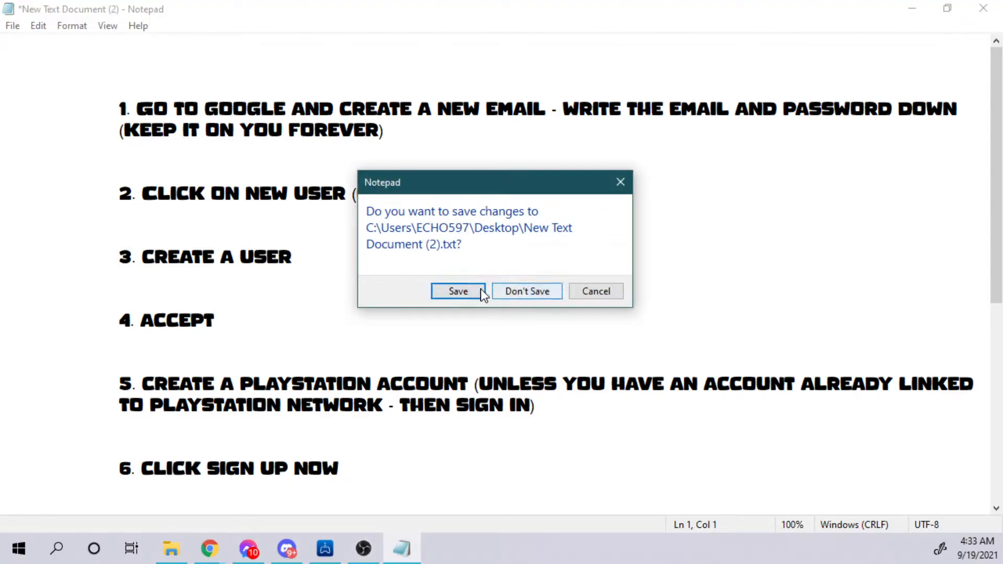
click(526, 291)
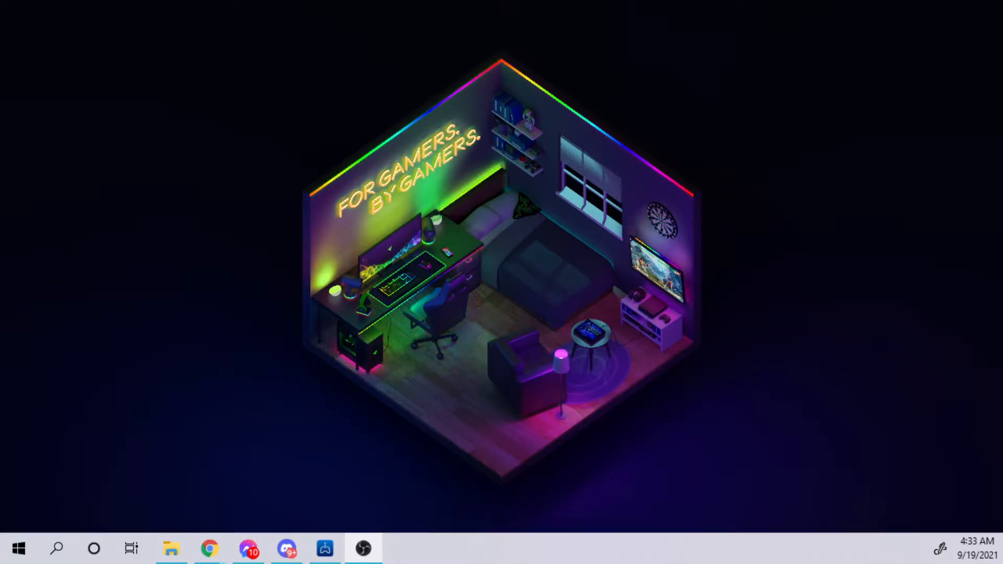
Step: Launch PS Remote Play from the taskbar icon
click(325, 548)
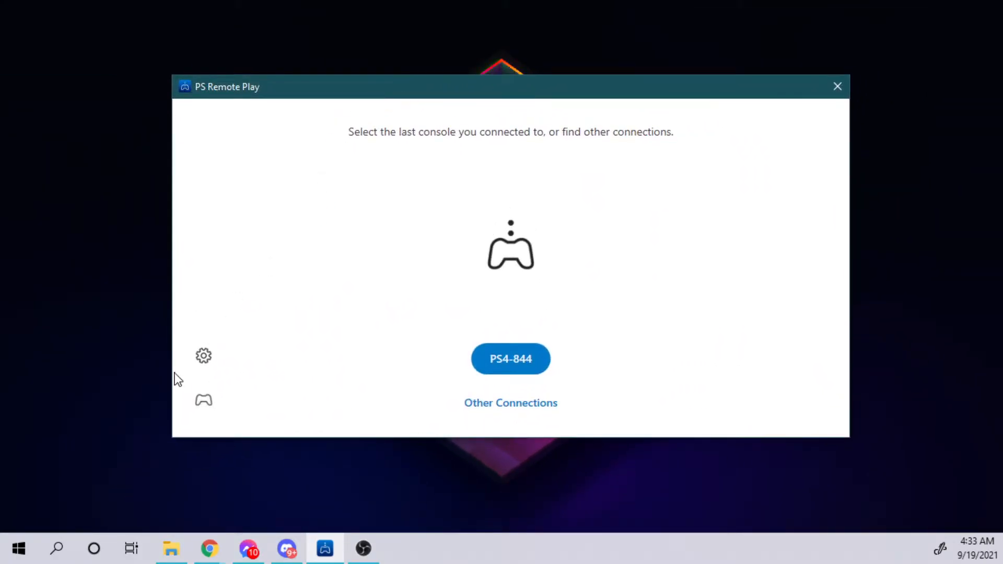
mouse_move(204, 356)
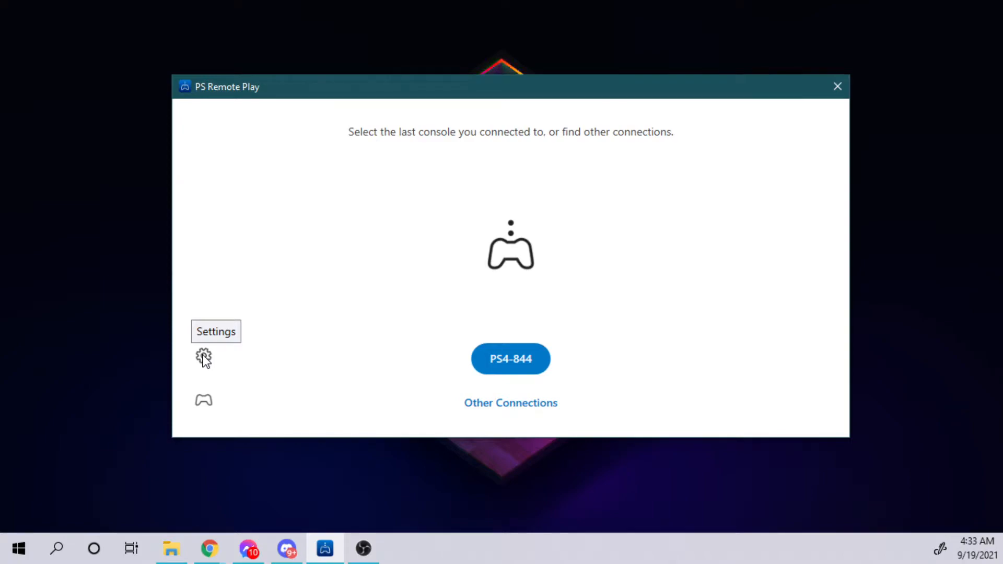
mouse_move(203, 356)
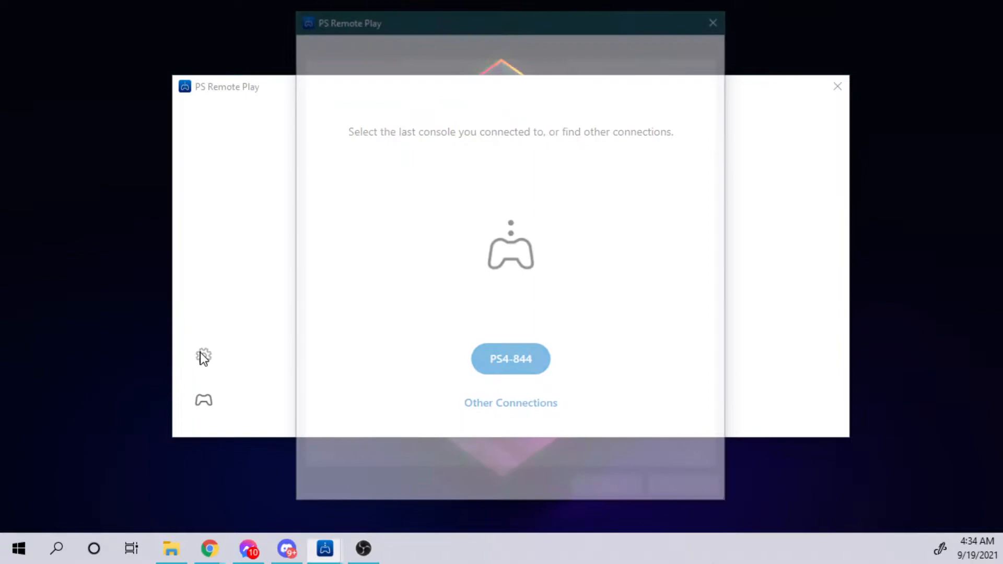
Step: Open Remote Play settings and view the Video Quality tab (720p, Standard frame rate)
click(203, 356)
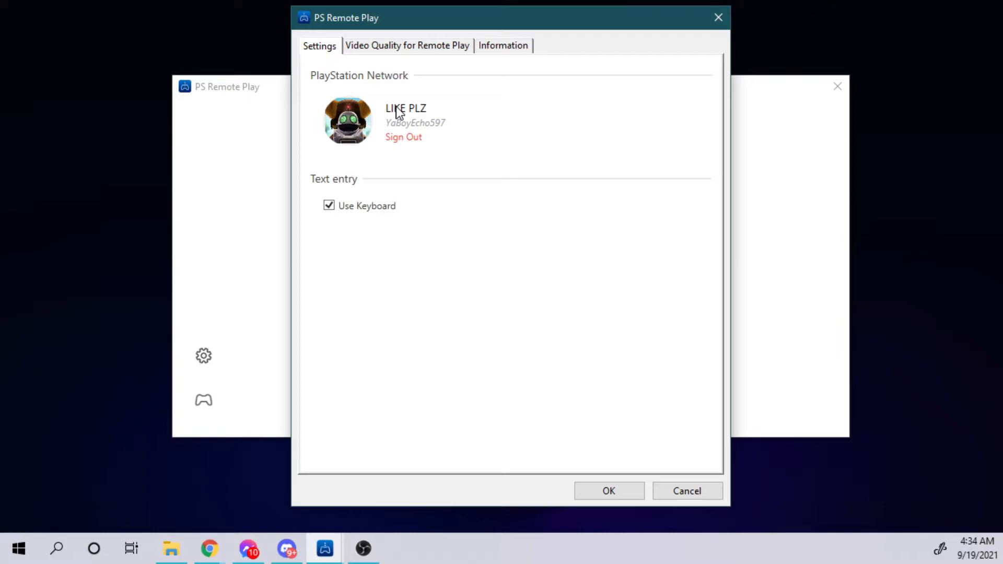
mouse_move(393, 114)
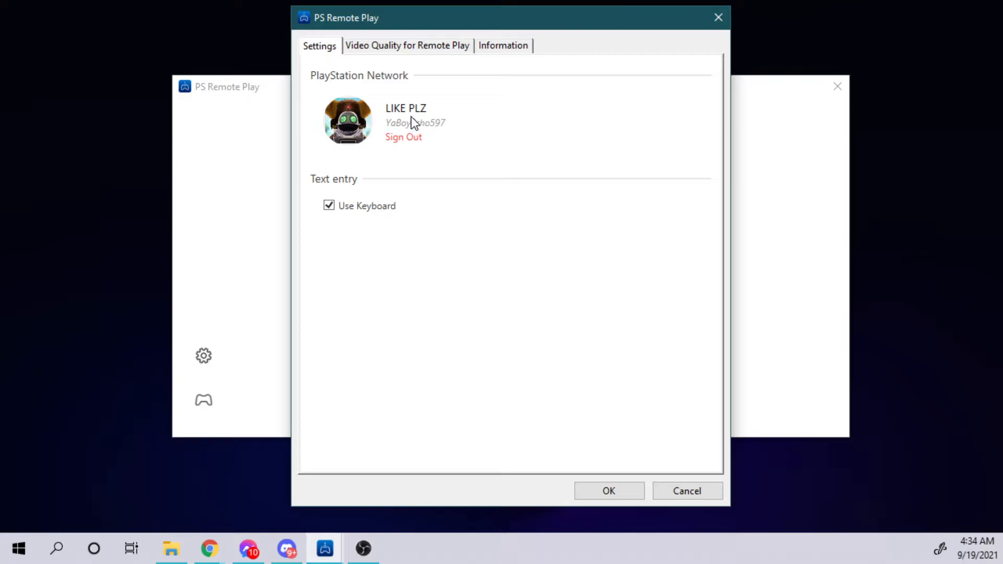
mouse_move(403, 141)
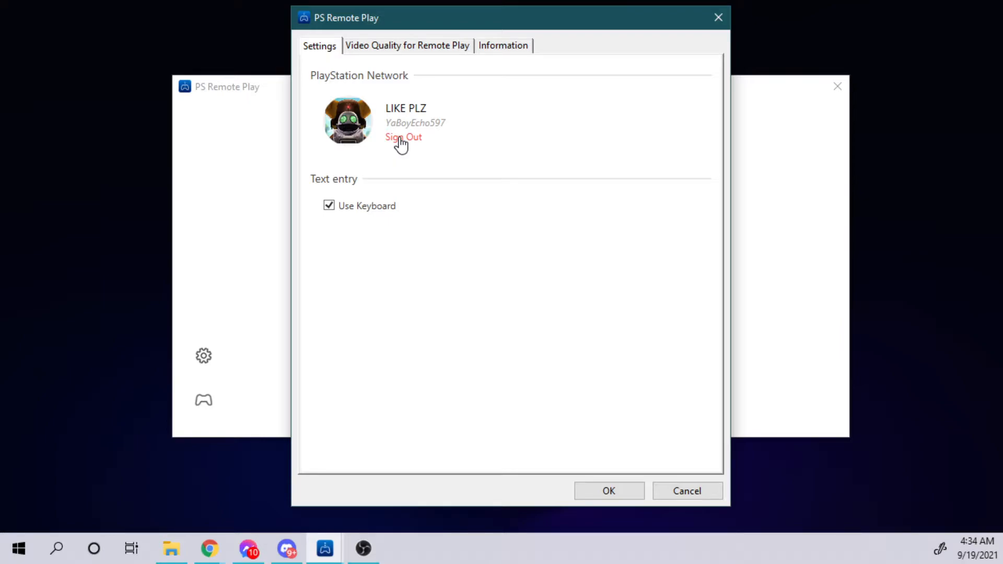
mouse_move(448, 134)
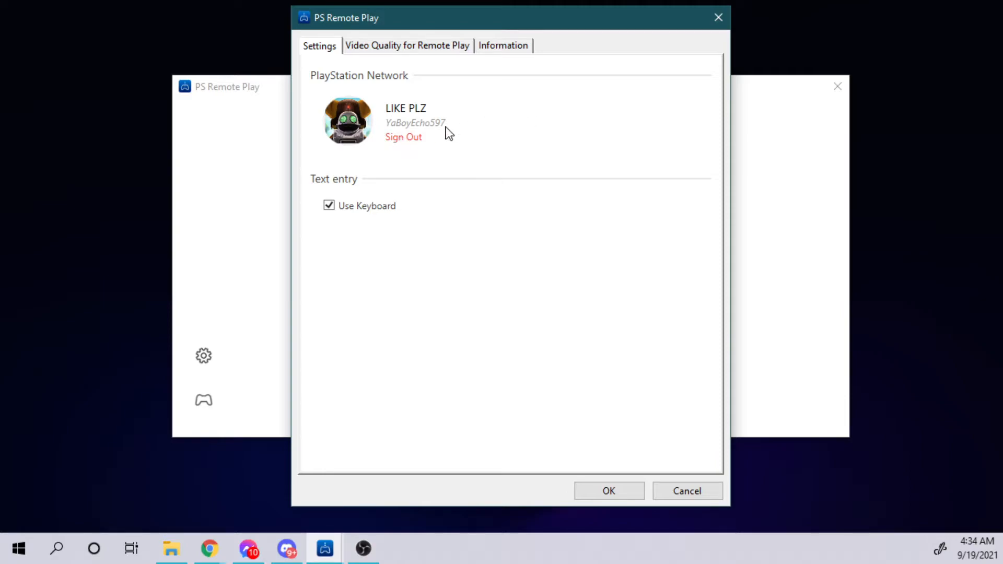
mouse_move(426, 122)
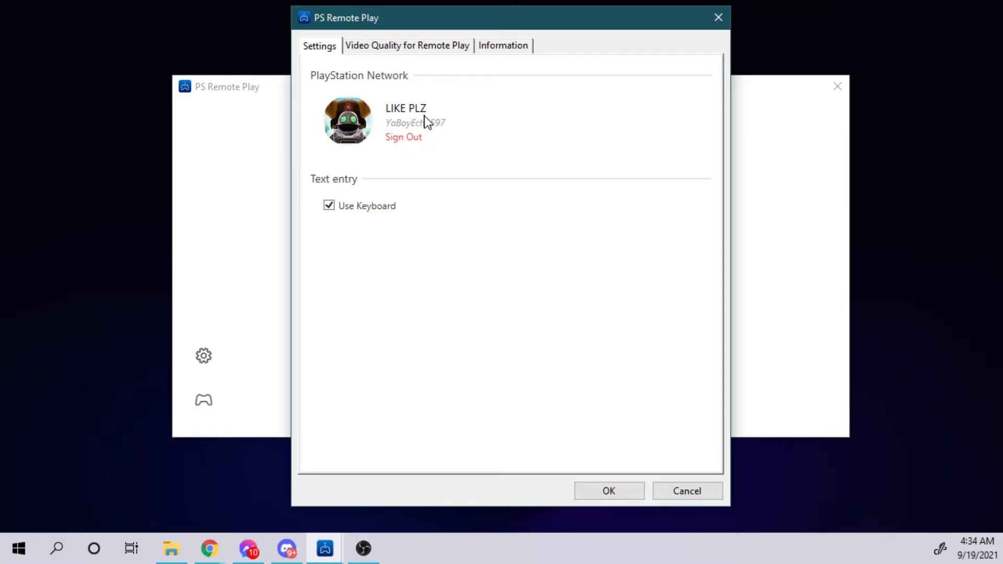
click(407, 44)
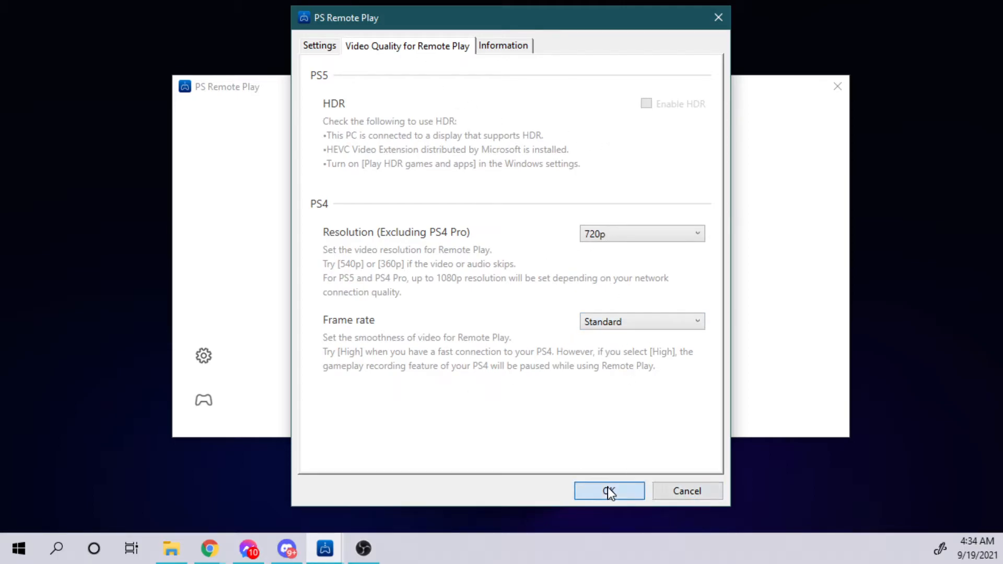
Step: Accept the settings with 720p and Standard frame rate kept
click(608, 490)
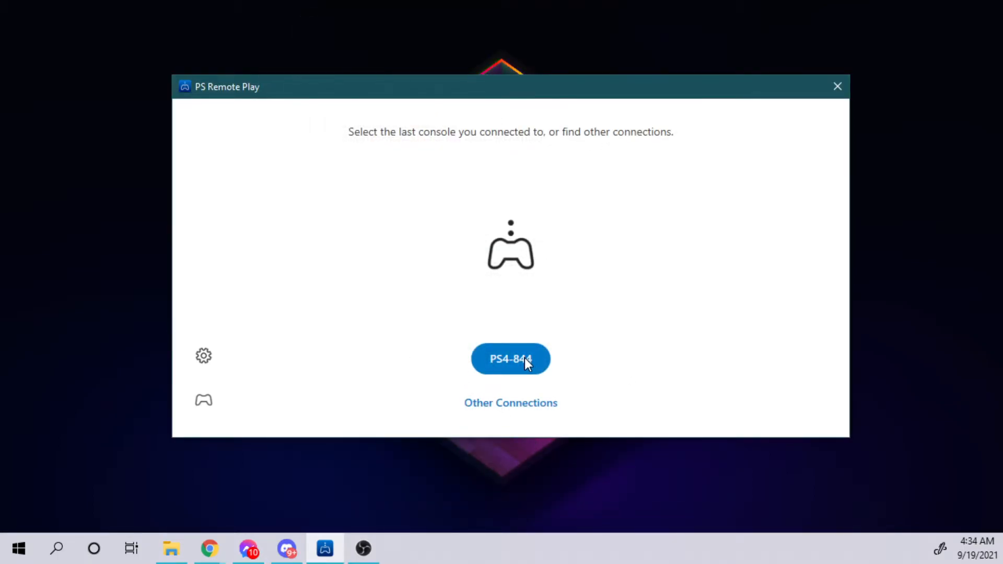
mouse_move(211, 342)
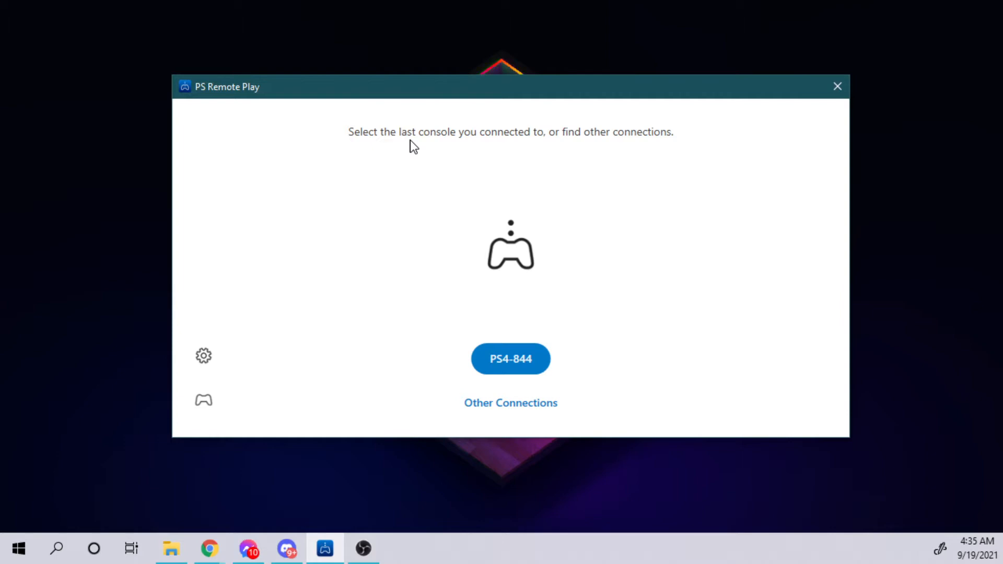
mouse_move(476, 249)
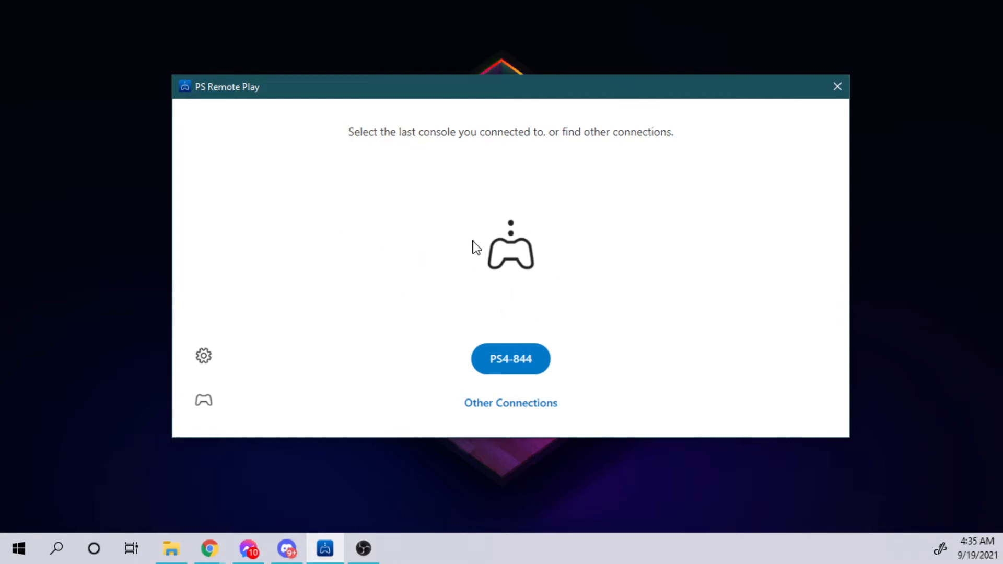
mouse_move(446, 248)
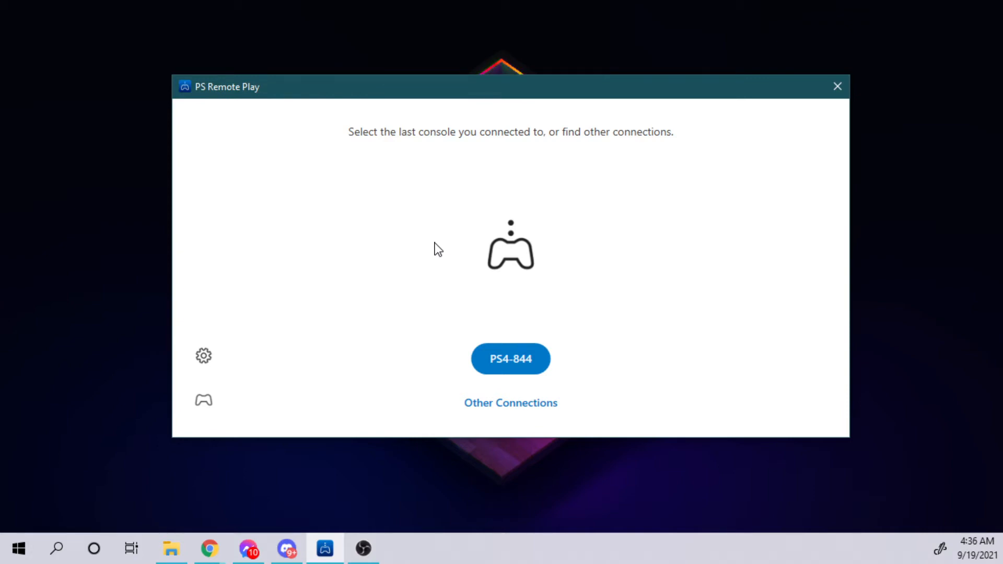
mouse_move(502, 193)
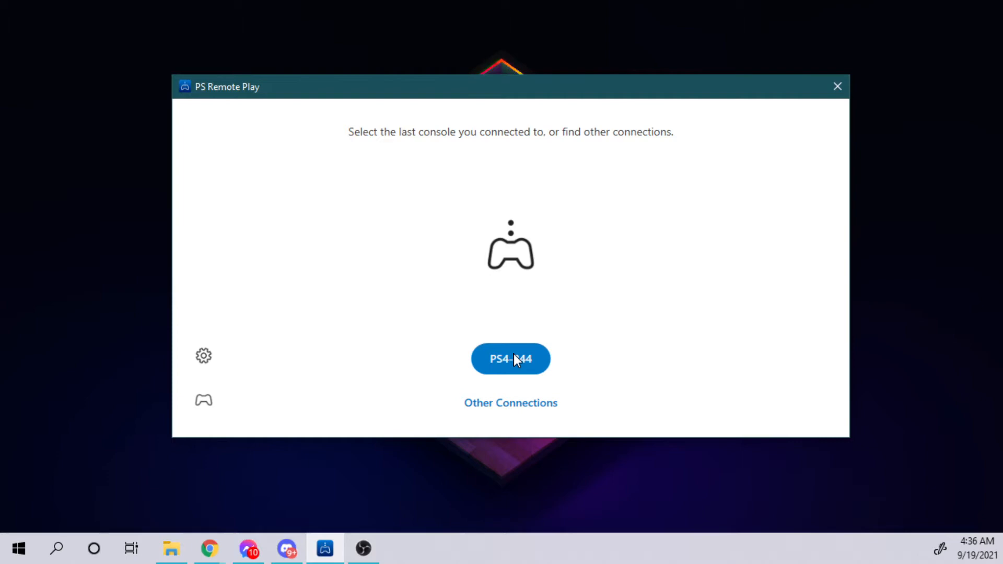
Step: Connect to console PS4-844 and wait for its home screen to stream
click(510, 359)
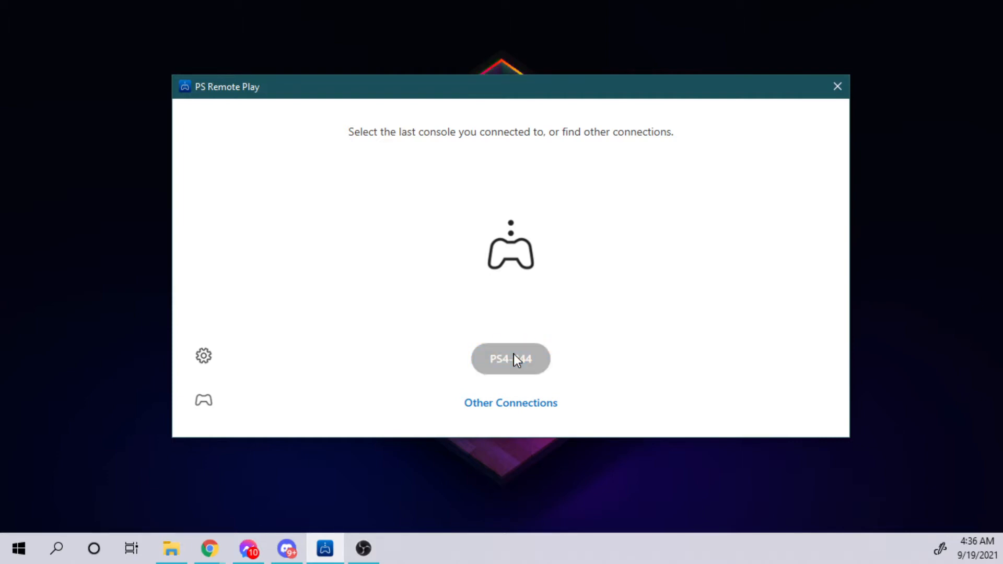
click(510, 358)
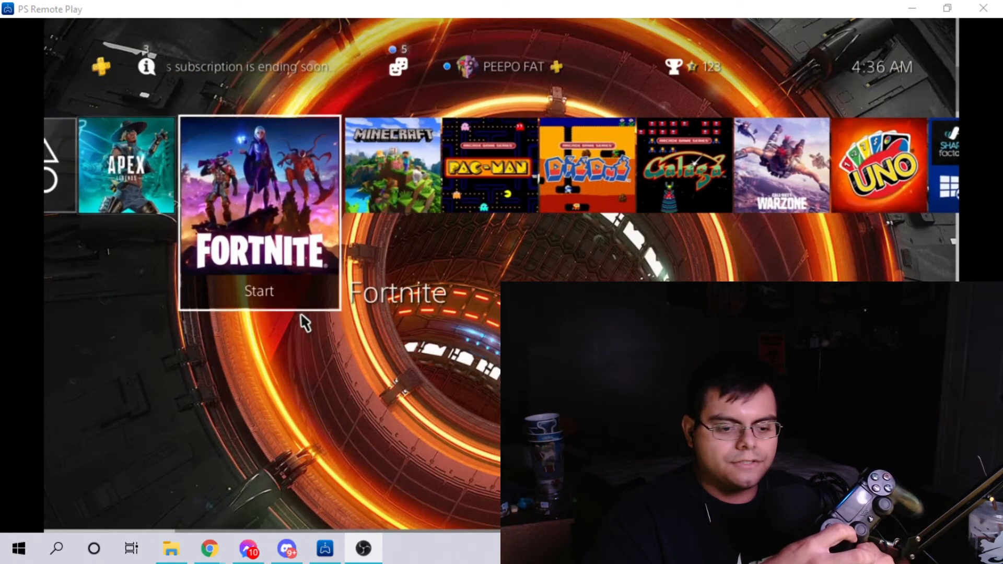
scroll(right, 3)
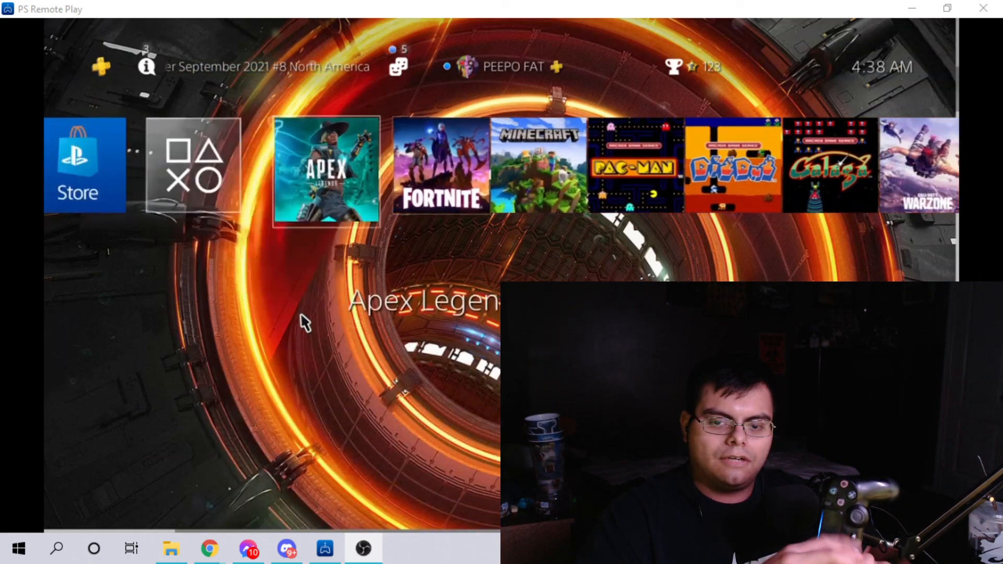
scroll(right, 3)
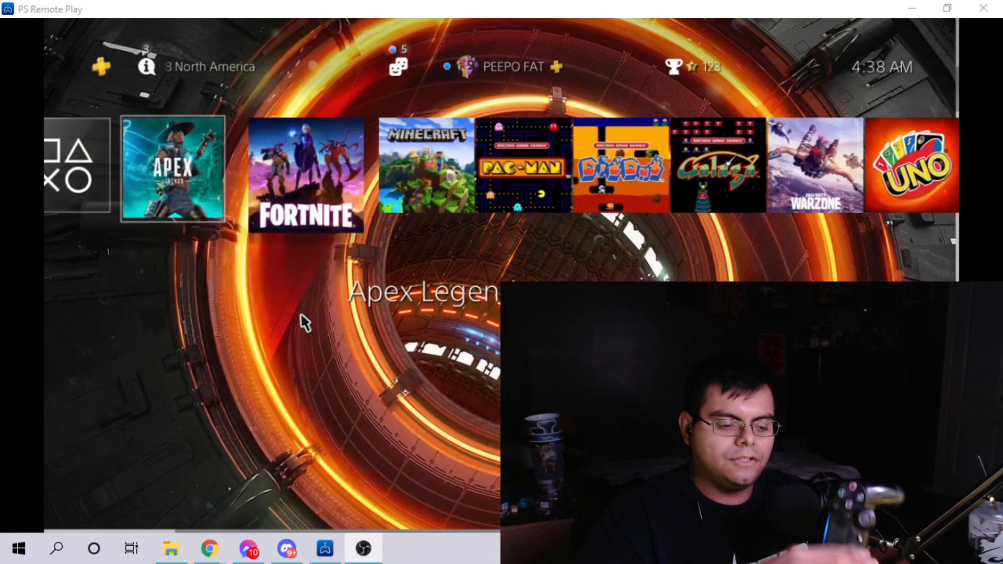